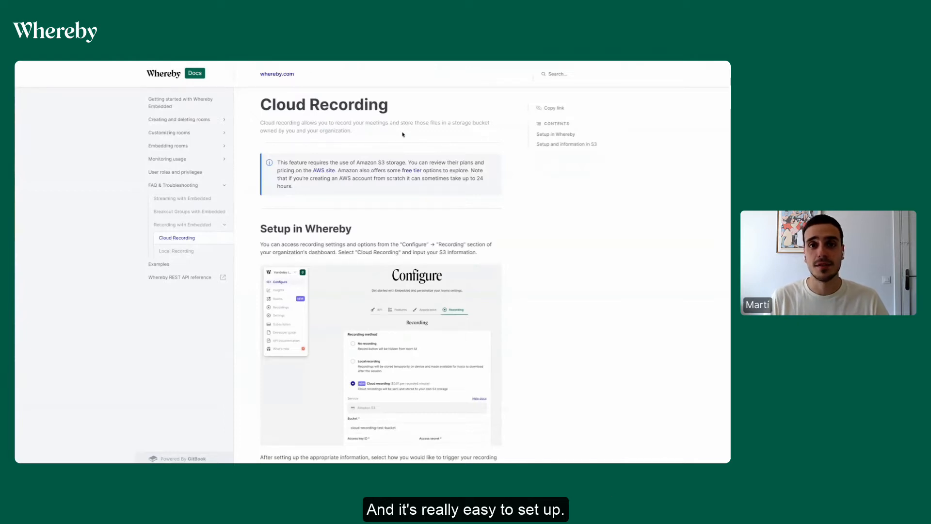
- Review the Cloud recording S3 fields pointing at the marti-test bucket under Configure > Recording
scroll("down", 3)
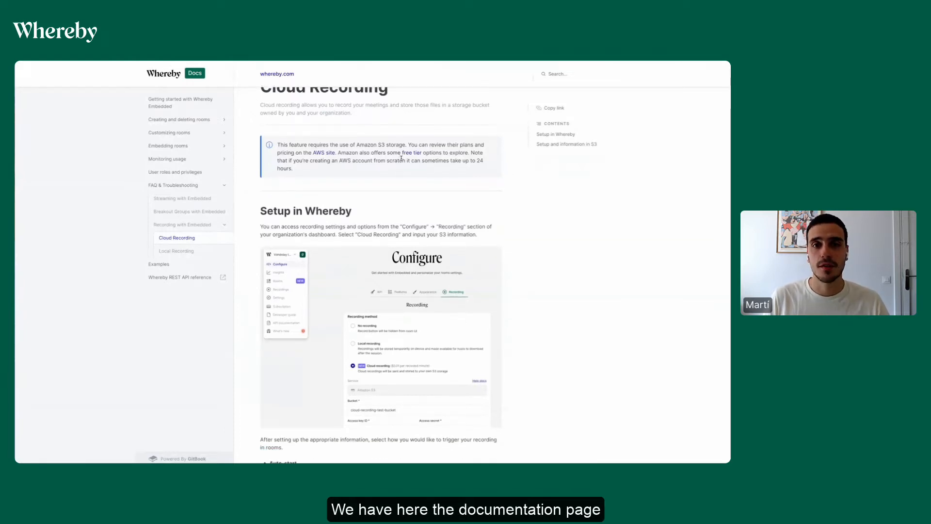
scroll("down", 3)
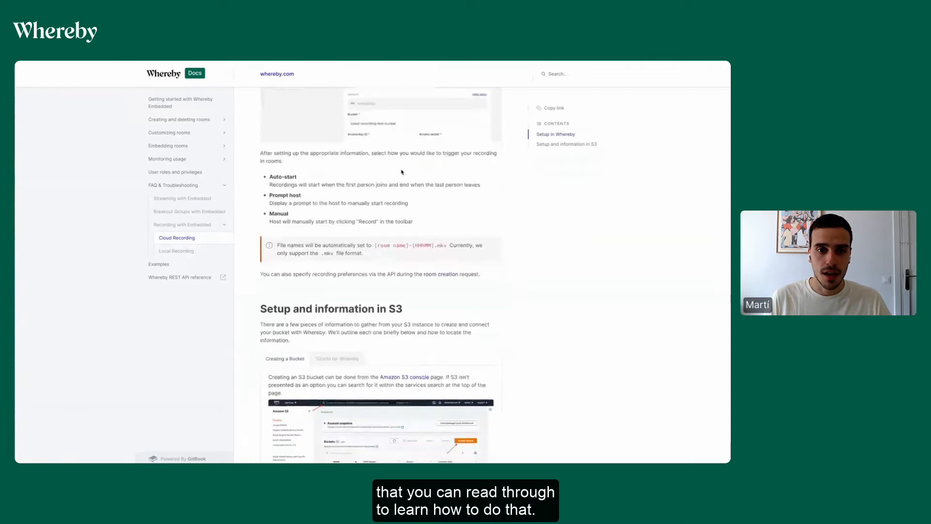
scroll("down", 3)
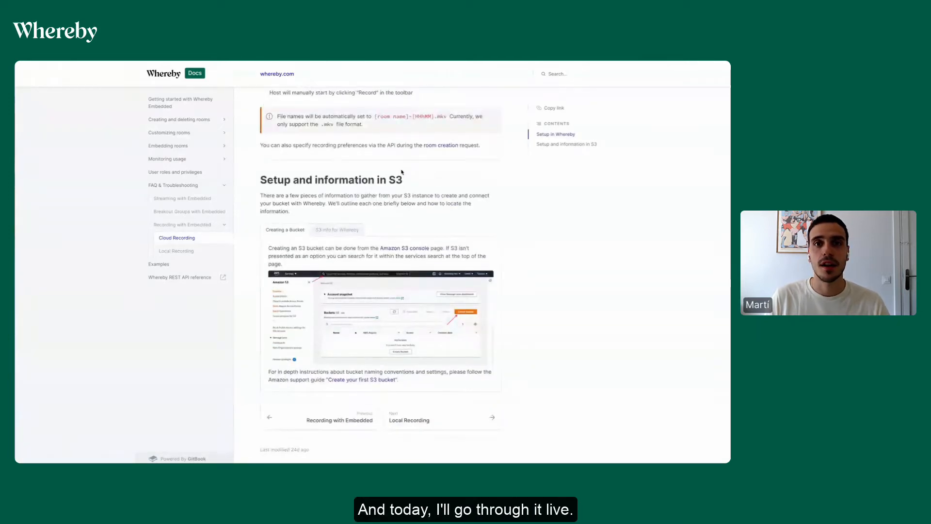
scroll("up", 3)
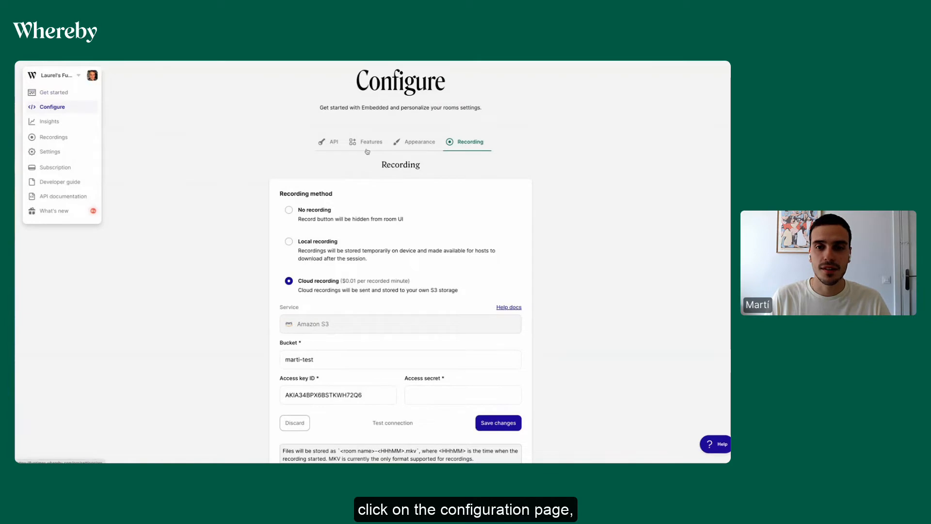
scroll("down", 3)
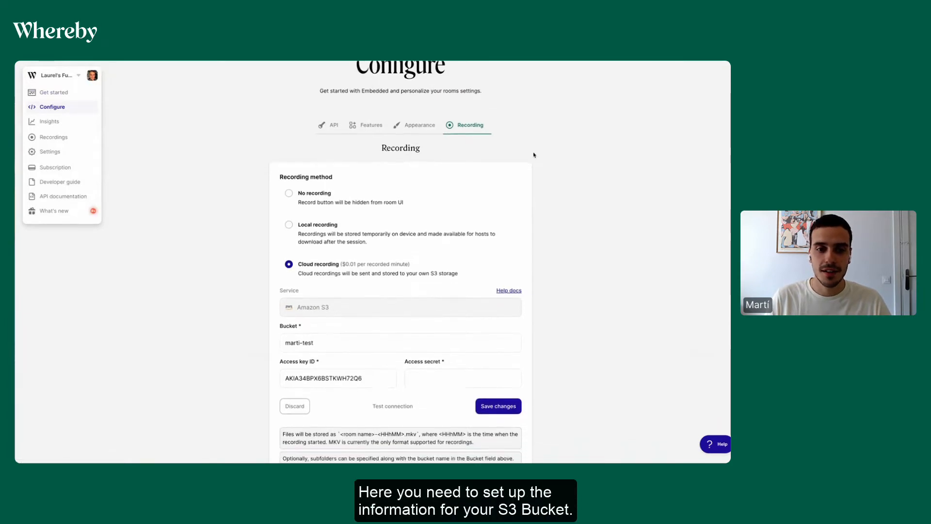
scroll("down", 3)
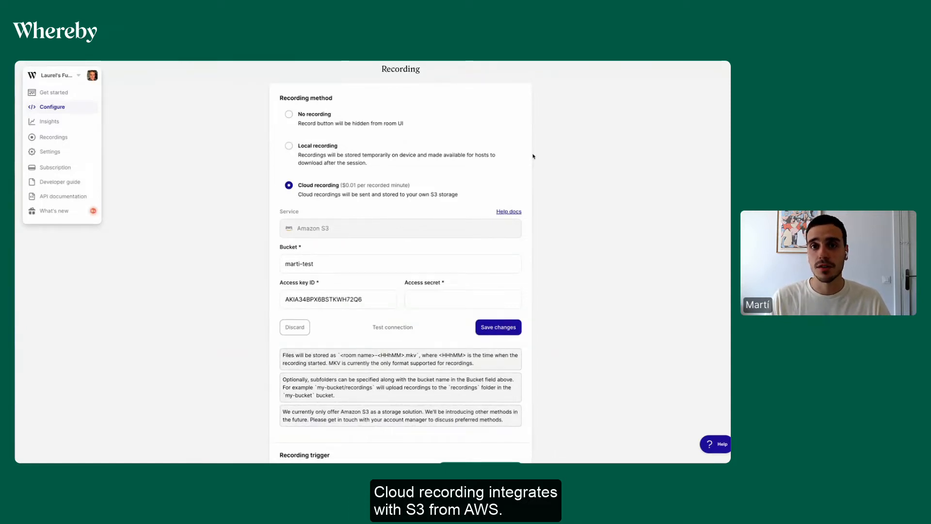
mouse_move(529, 151)
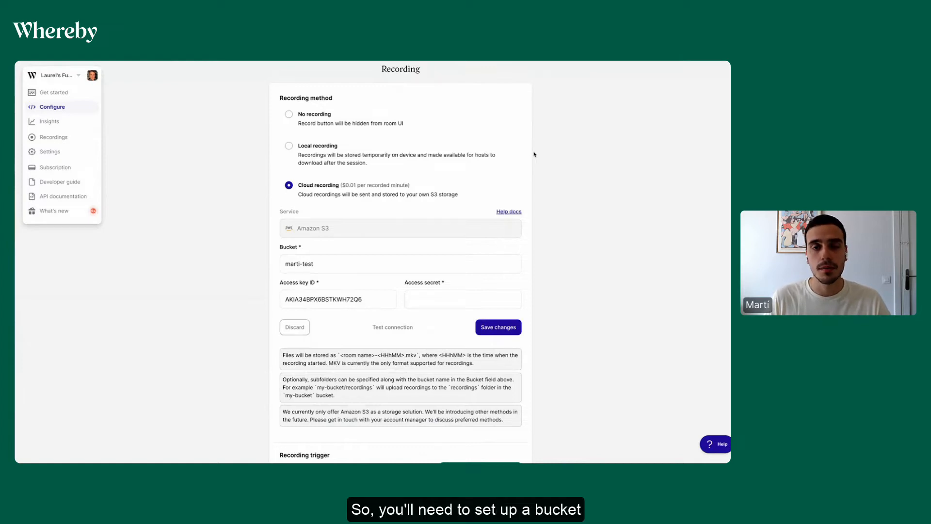
scroll("down", 3)
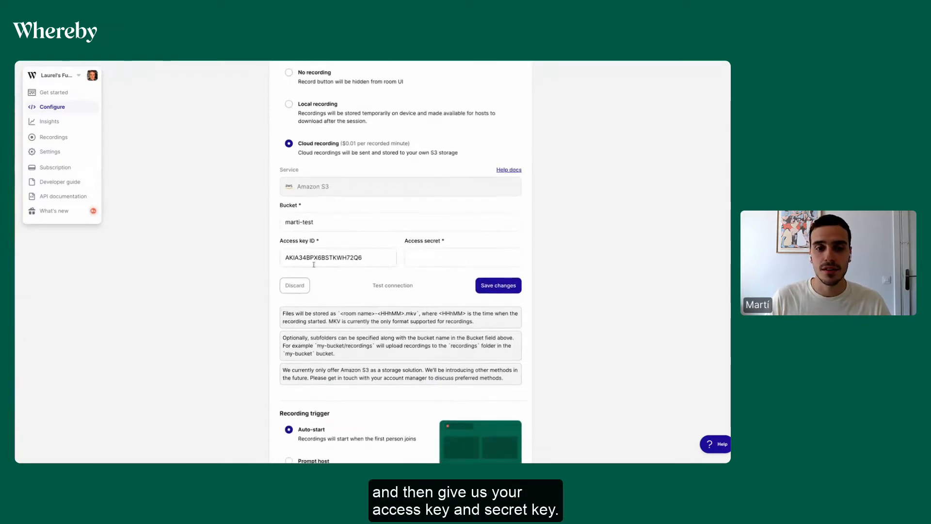
left_click(462, 257)
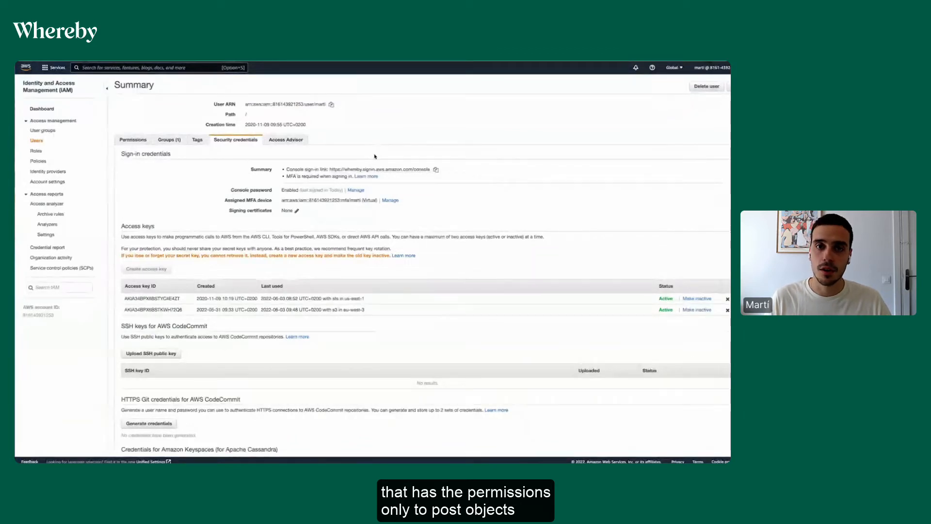
- Scroll the IAM user's Security credentials to the Access keys table listing two active keys
scroll("down", 3)
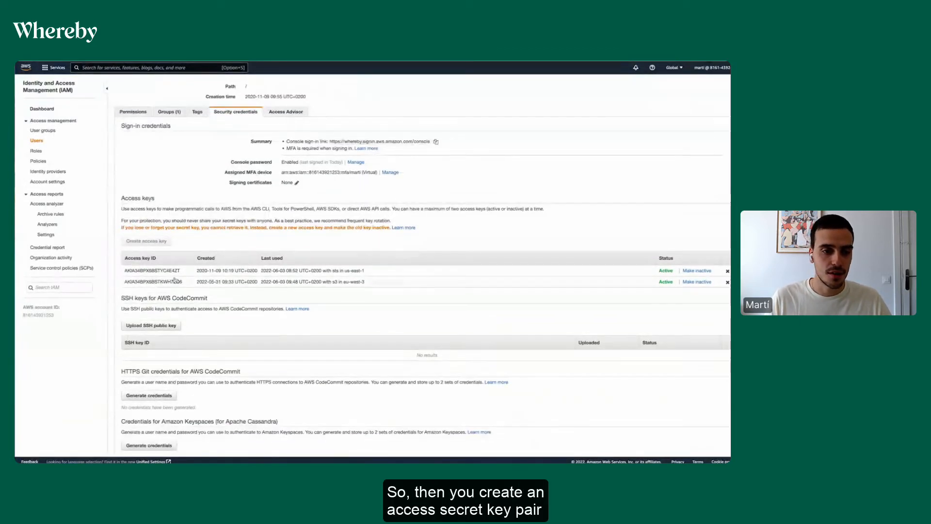
mouse_move(421, 233)
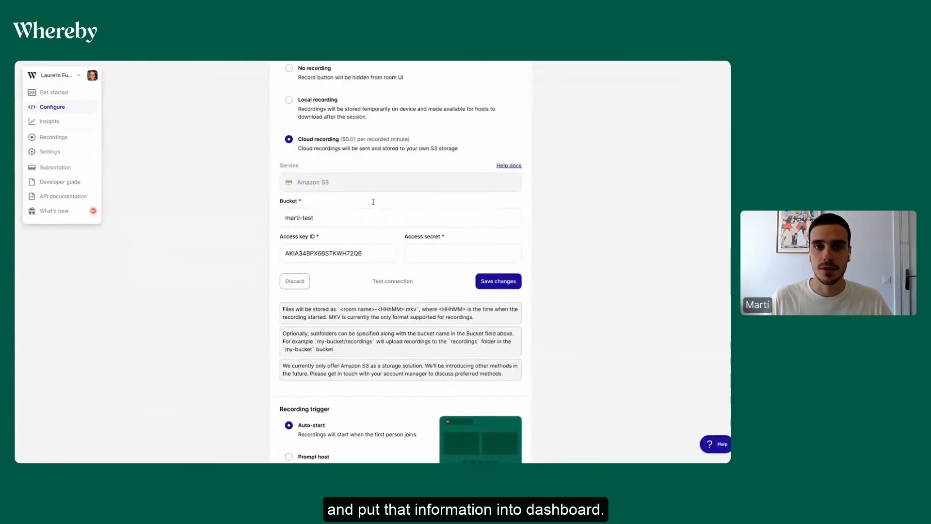
- Scroll to the Recording trigger options (Auto-start, Prompt host, Manual) and head to the test room
scroll("down", 3)
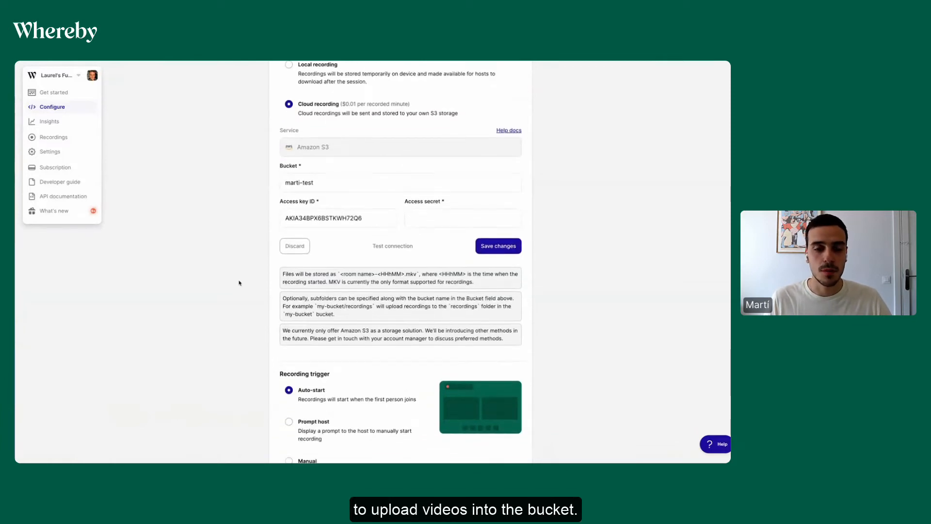
scroll("down", 3)
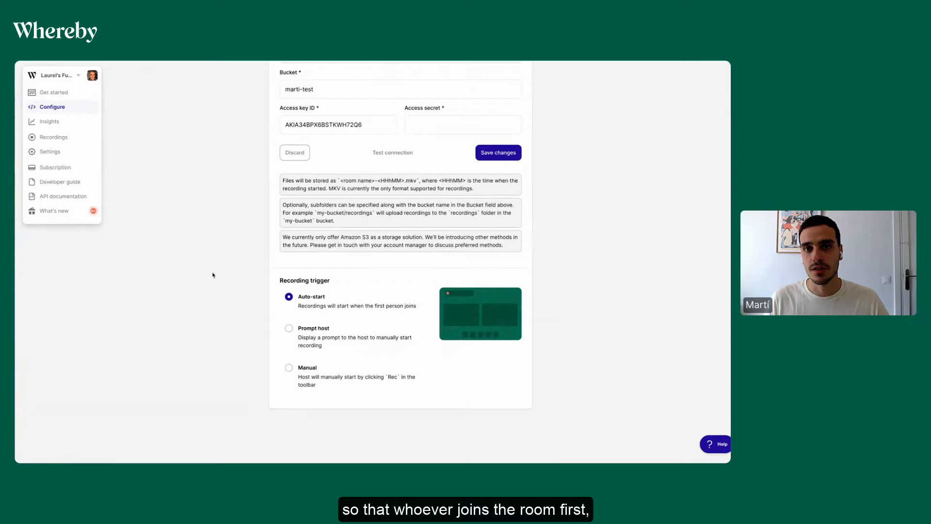
scroll("down", 3)
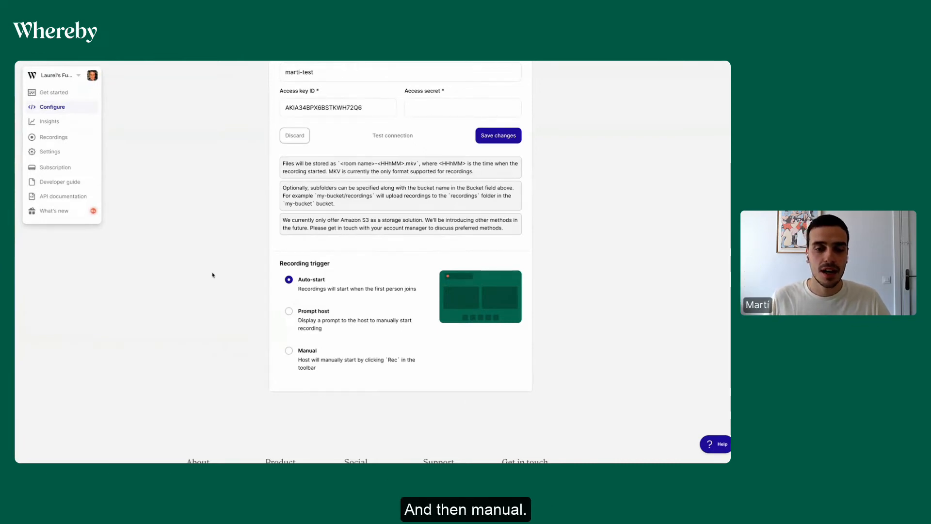
scroll("down", 3)
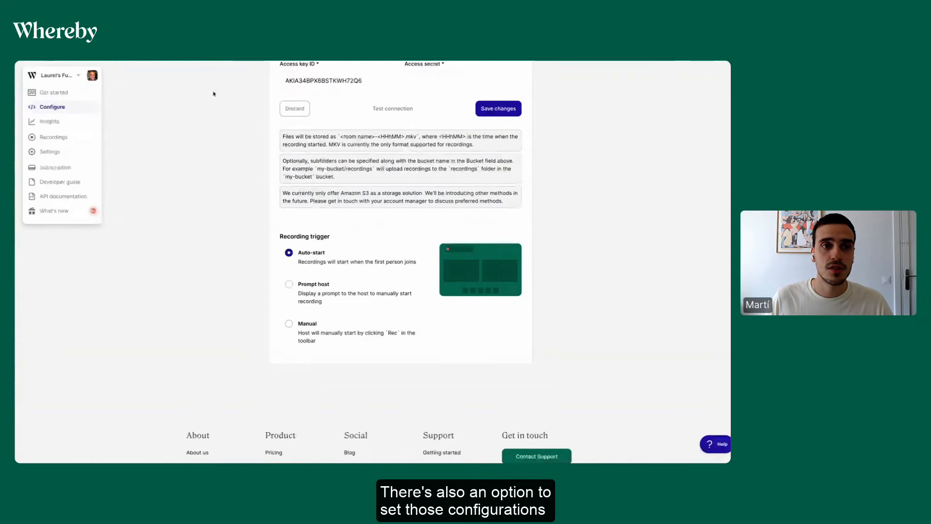
left_click(64, 195)
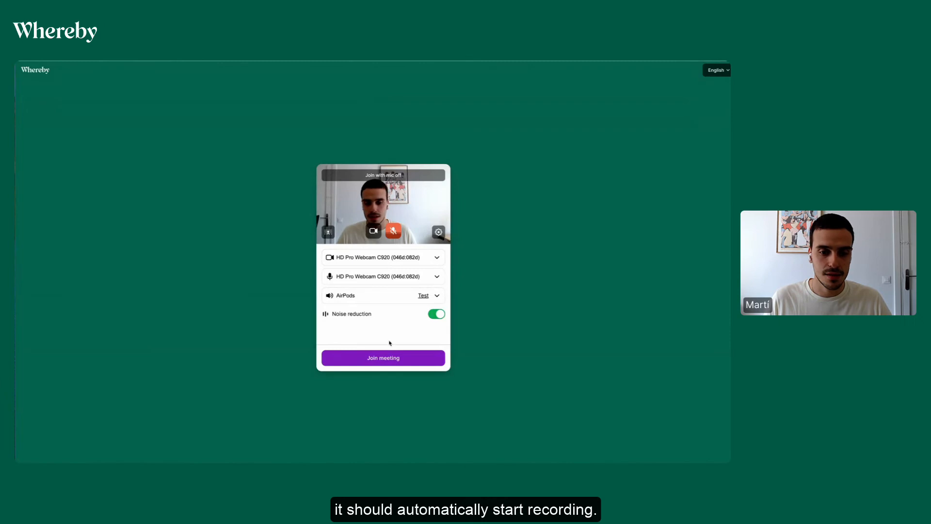
- Join the test meeting room so cloud recording starts automatically
left_click(383, 358)
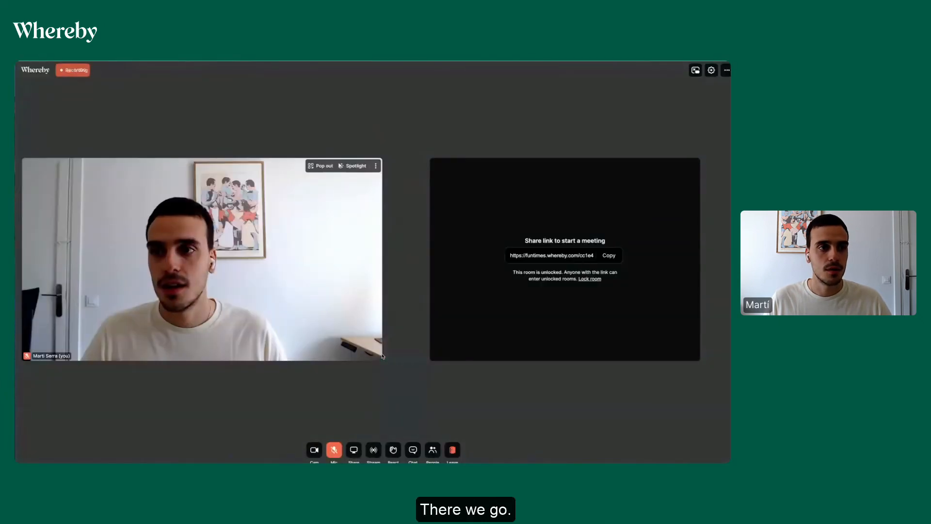
mouse_move(112, 117)
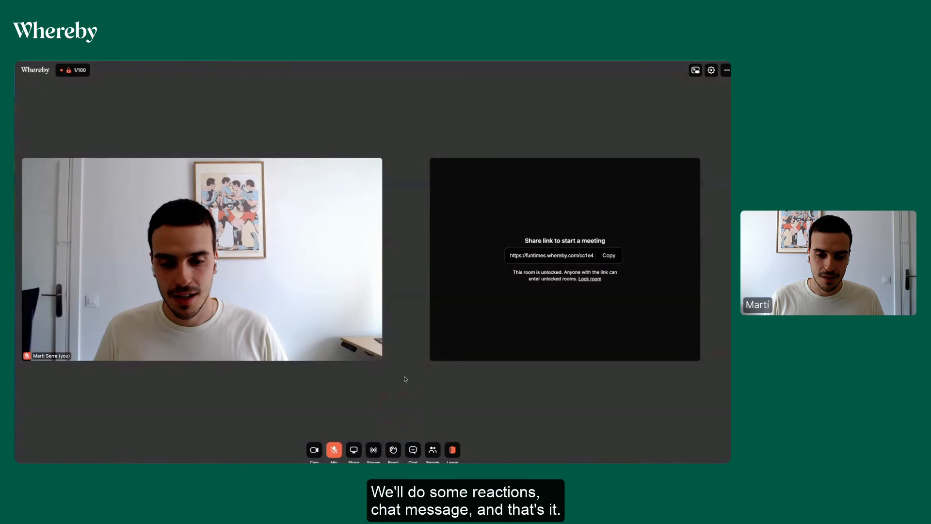
left_click(413, 449)
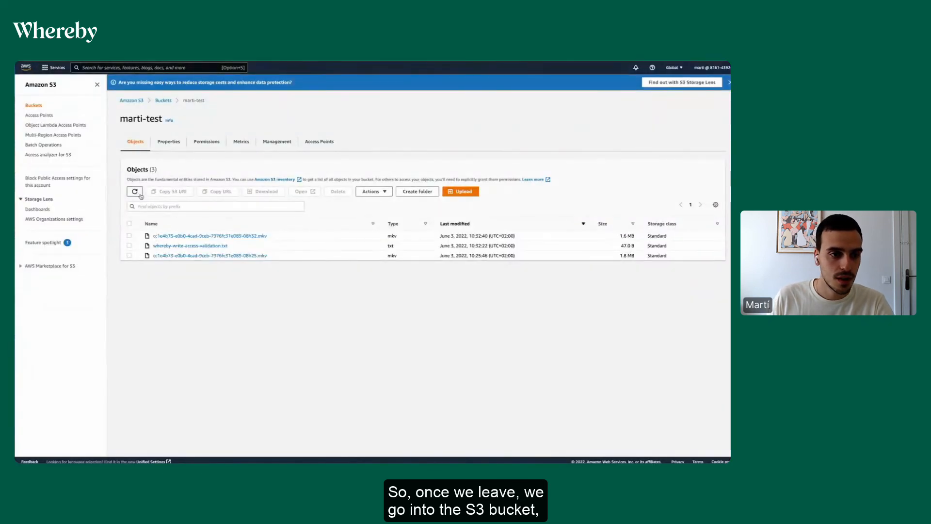
- Refresh the marti-test bucket, select the newest .mkv recording and download it
left_click(135, 191)
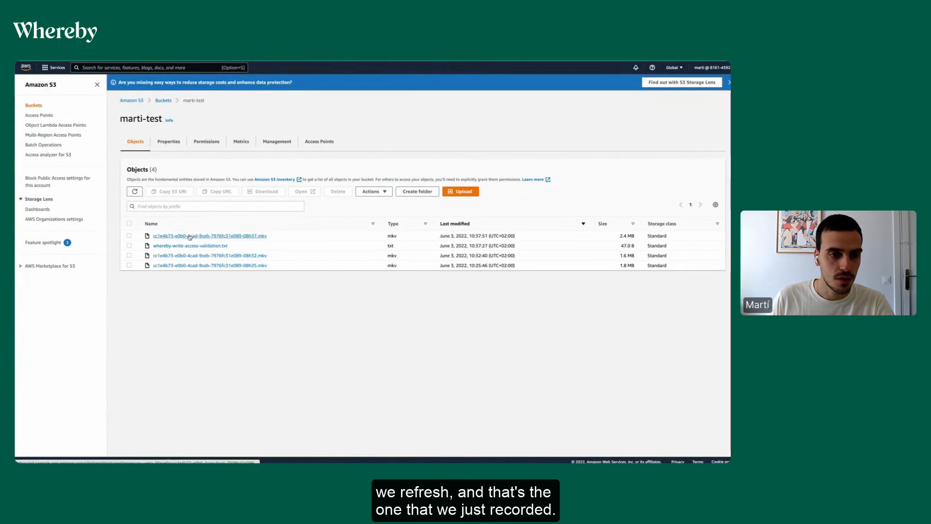
left_click(204, 235)
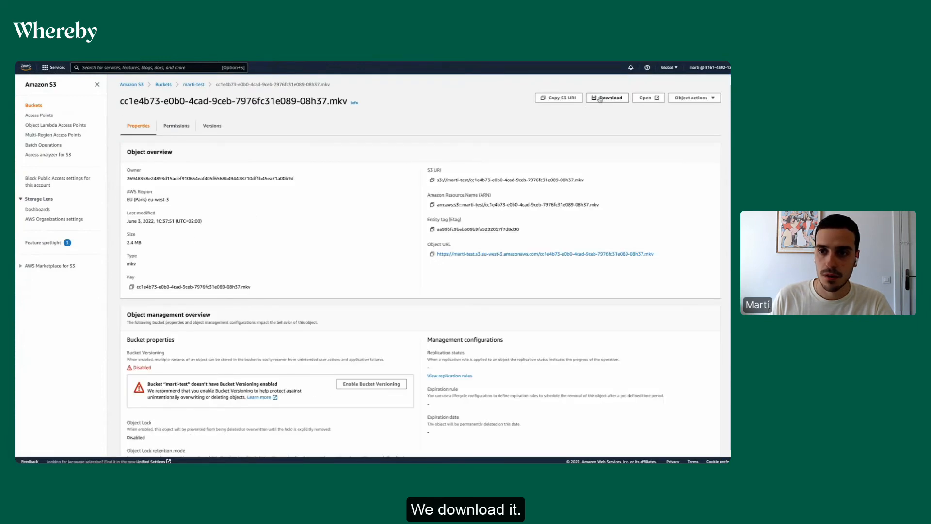
left_click(607, 97)
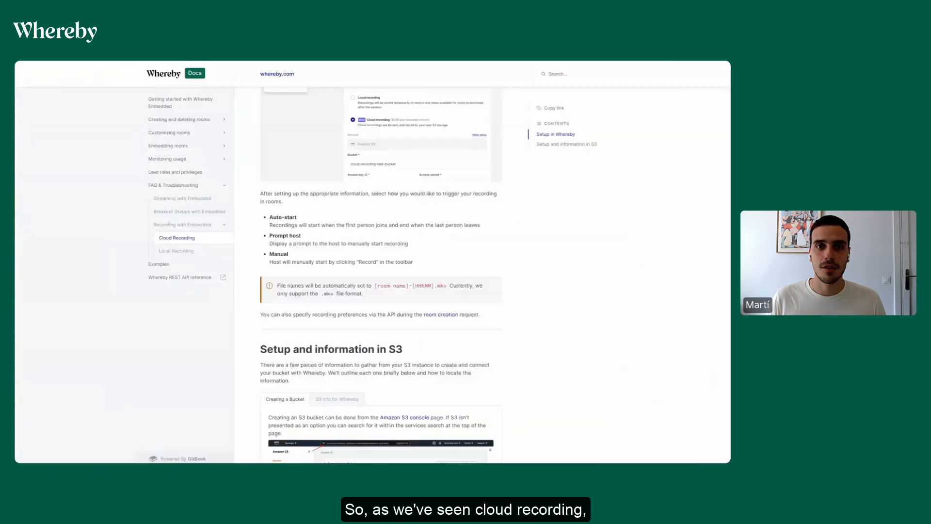
- Scroll the Cloud Recording docs page back to its intro and Setup in Whereby section
scroll("up", 3)
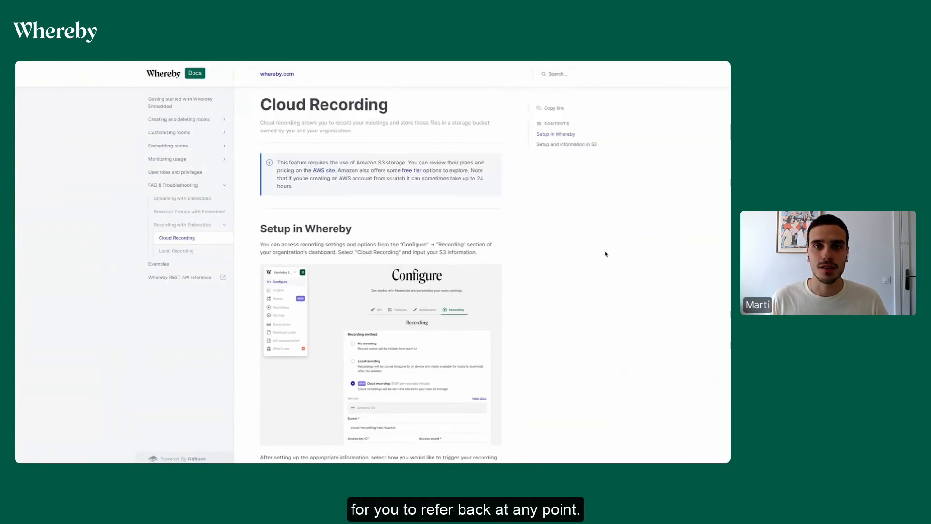
scroll("down", 3)
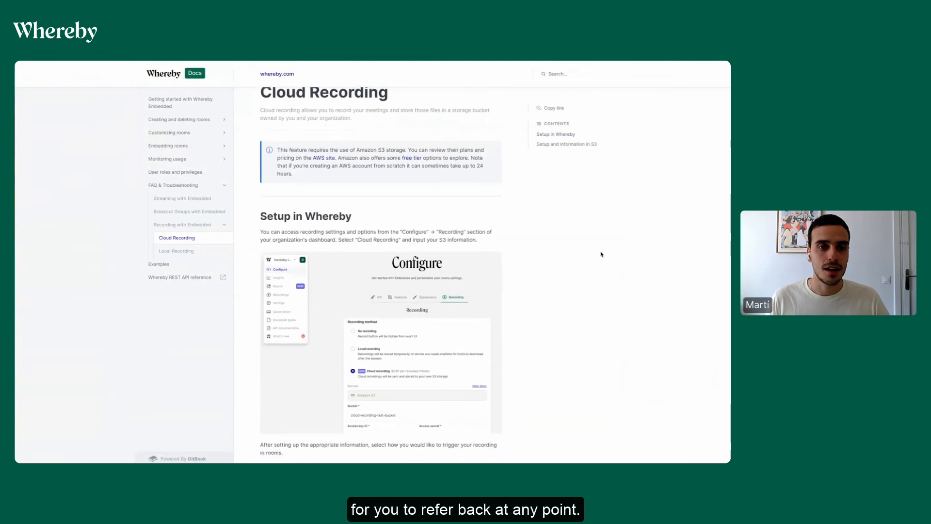
scroll("down", 3)
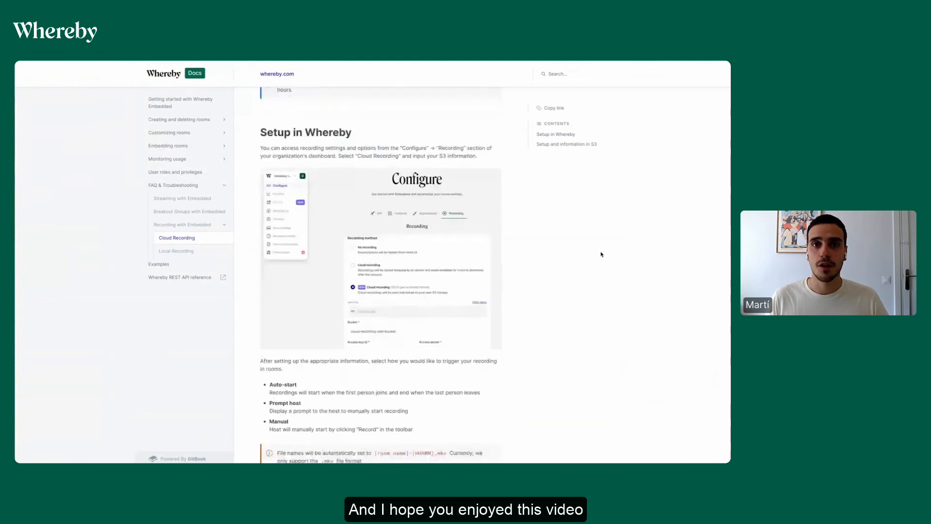
scroll("up", 3)
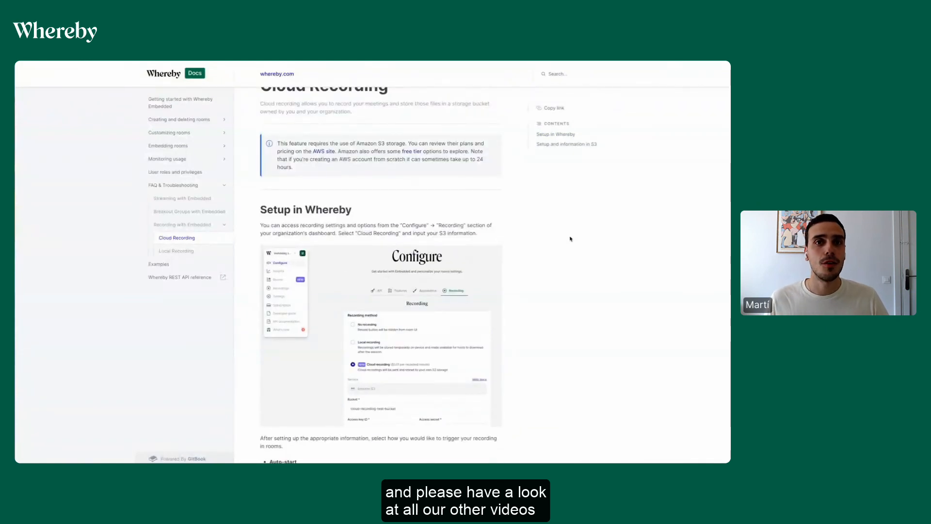
scroll("up", 3)
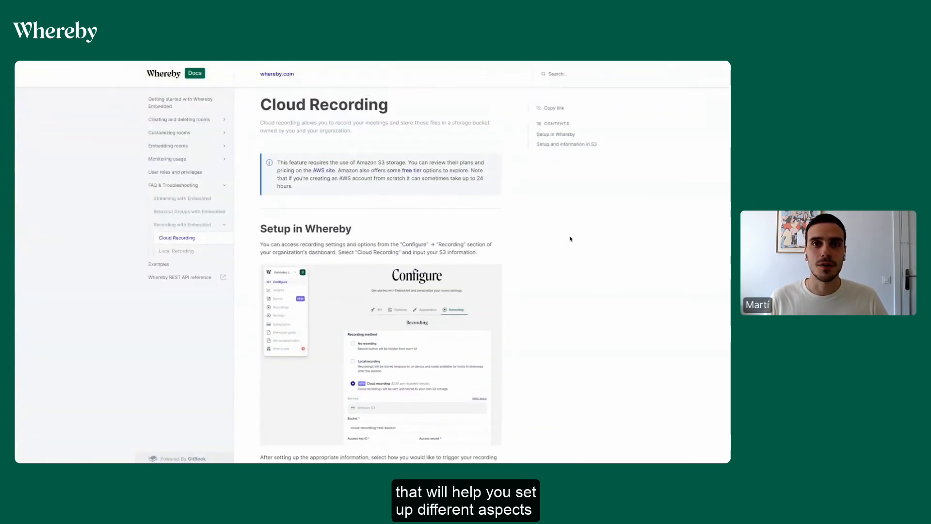